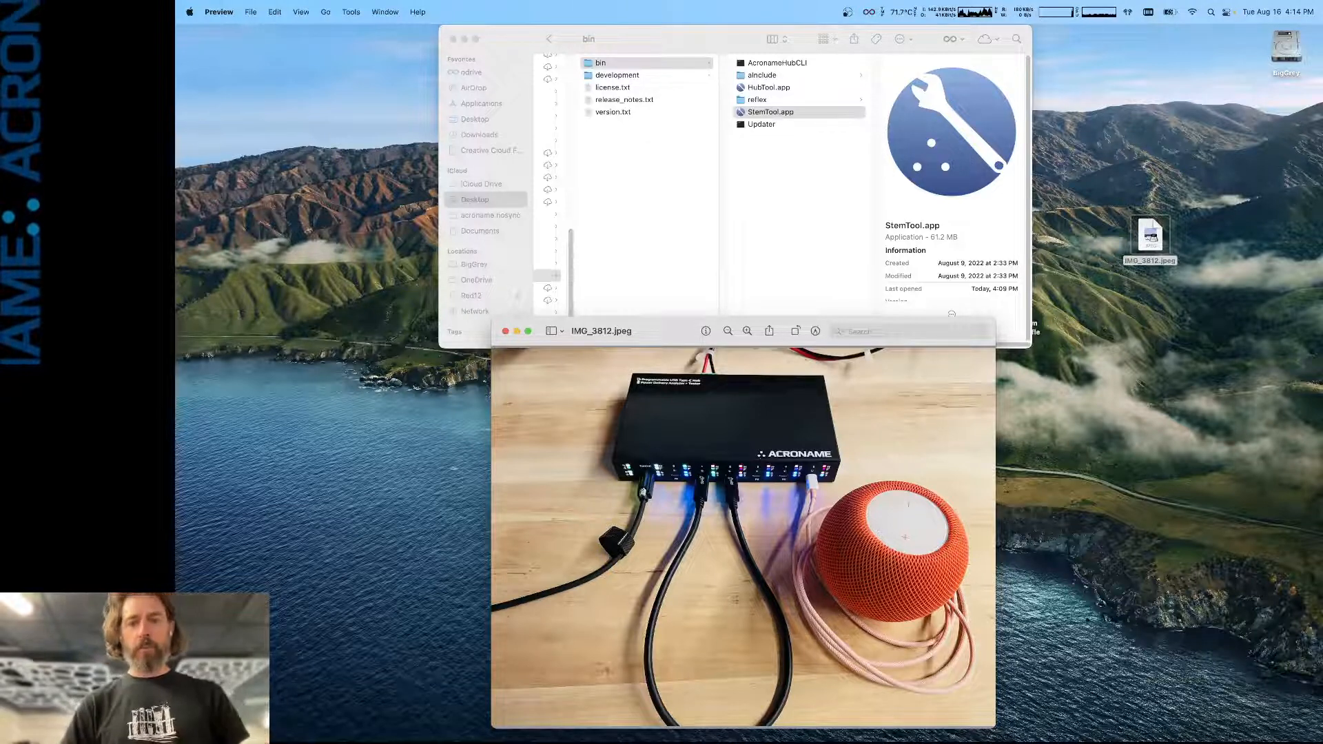
pyautogui.moveTo(759, 217)
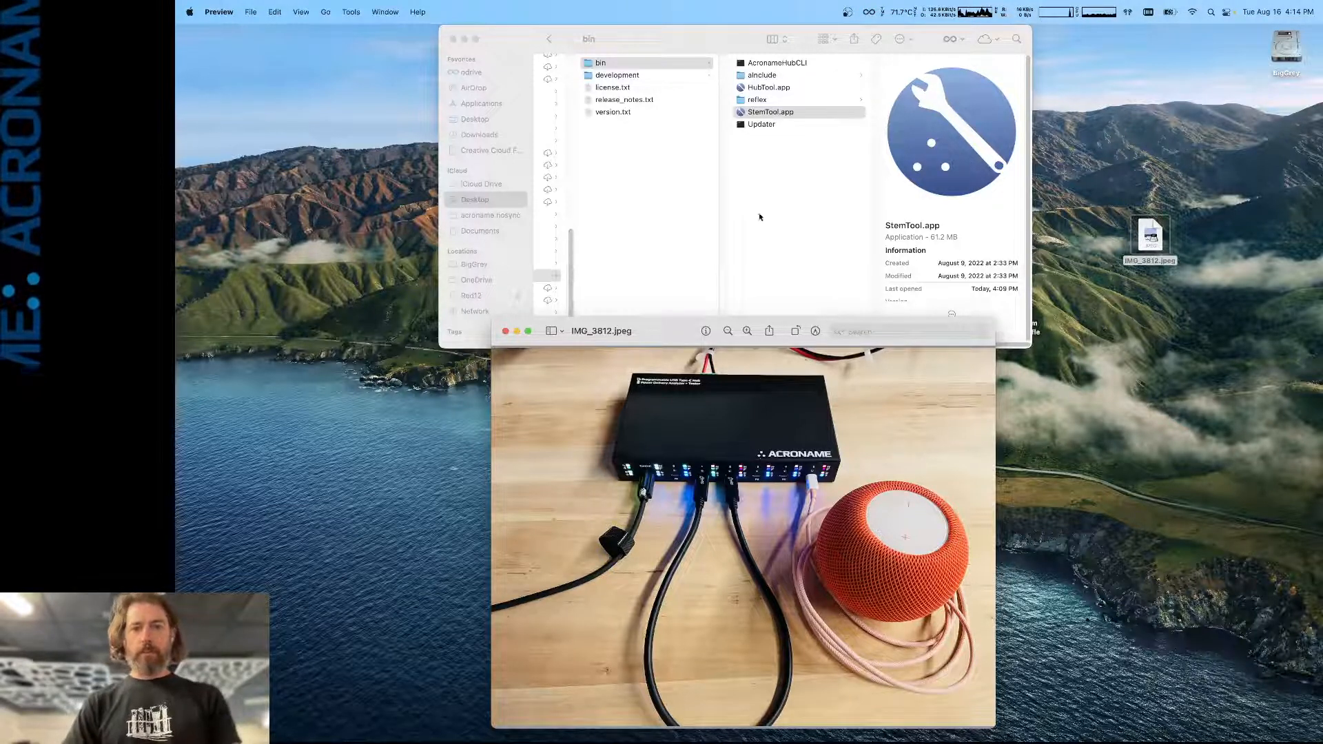
# Launch StemTool.app from the Finder bin folder to connect to the USBHub3c Pro.
pyautogui.doubleClick(770, 112)
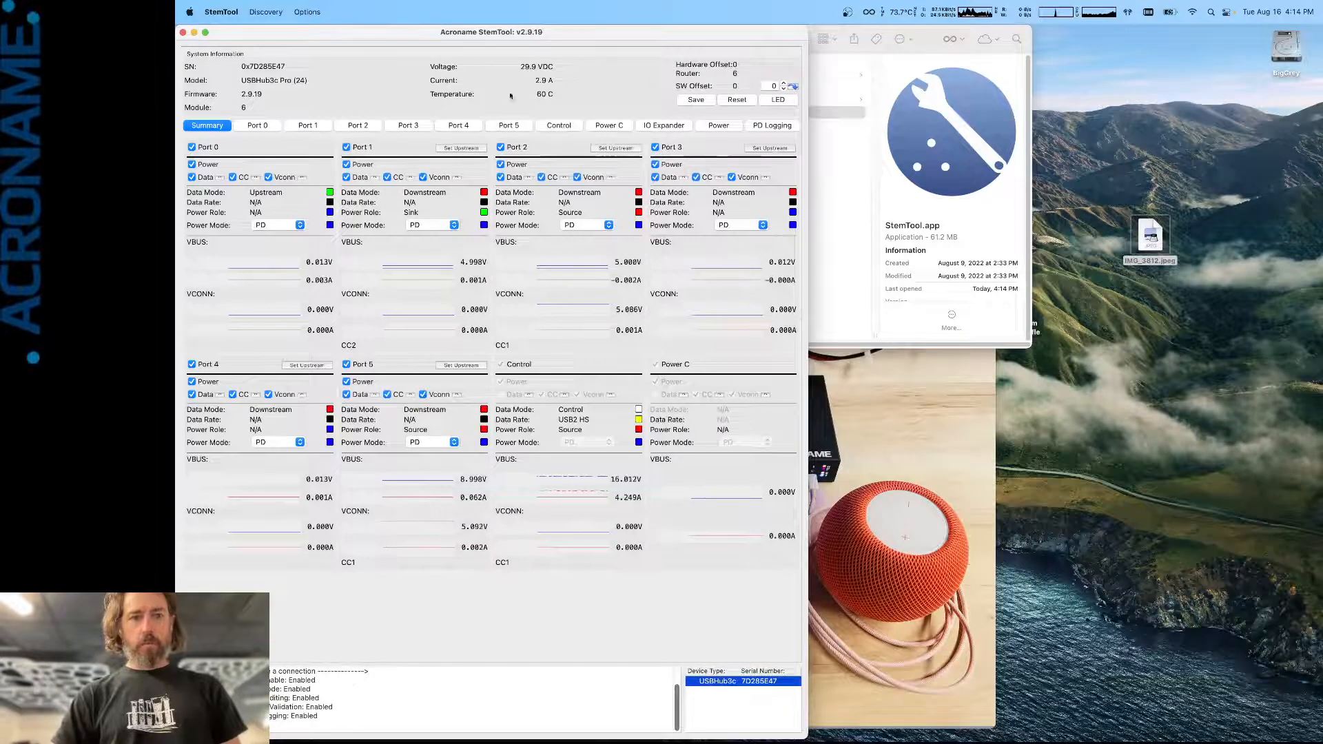
# Open Port 5, glance at PD Logging, then return to Port 5's Misc sub-tab.
pyautogui.click(508, 125)
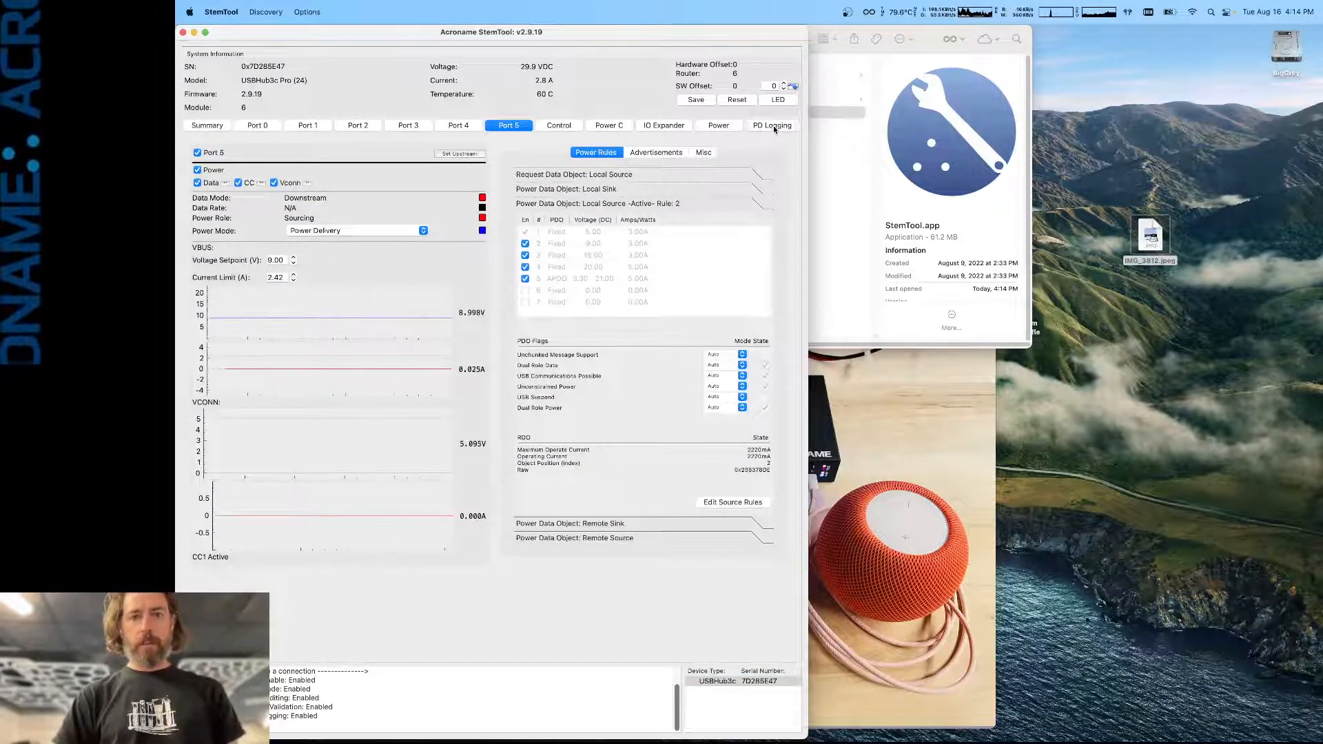
pyautogui.click(770, 125)
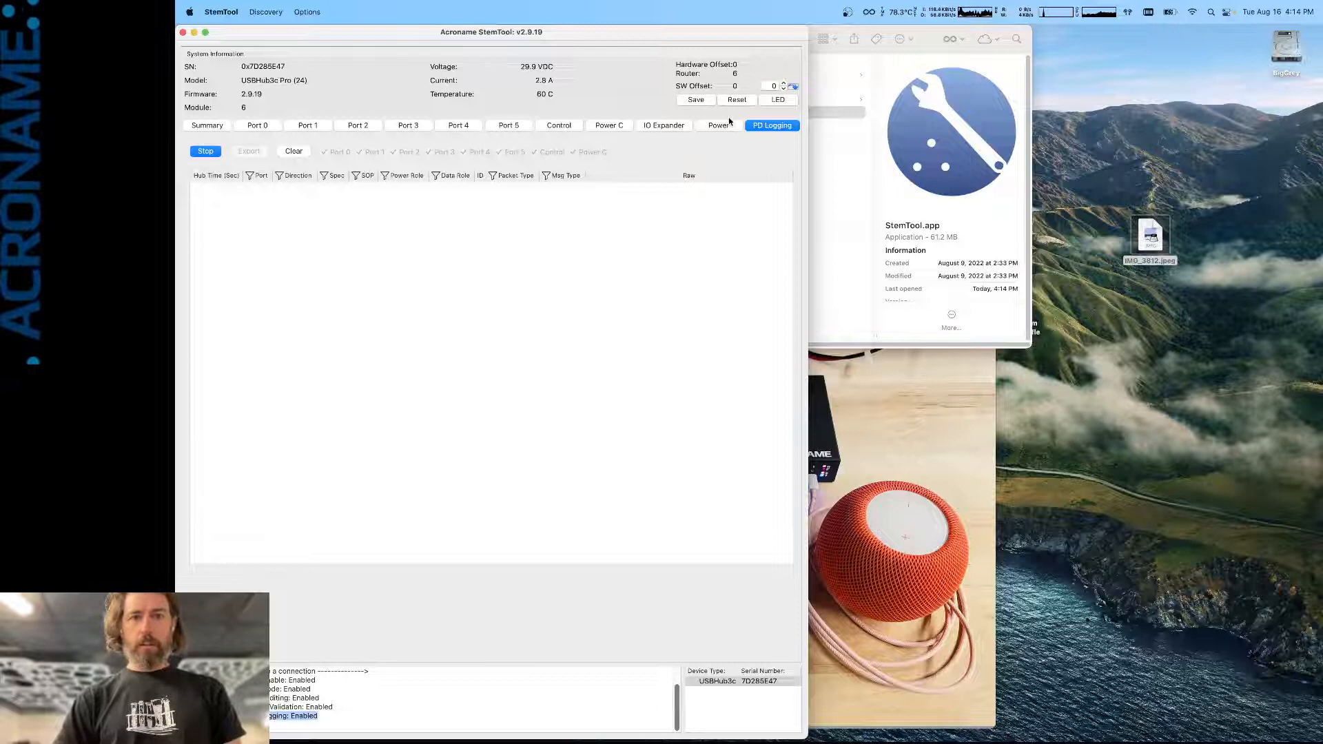
pyautogui.click(508, 125)
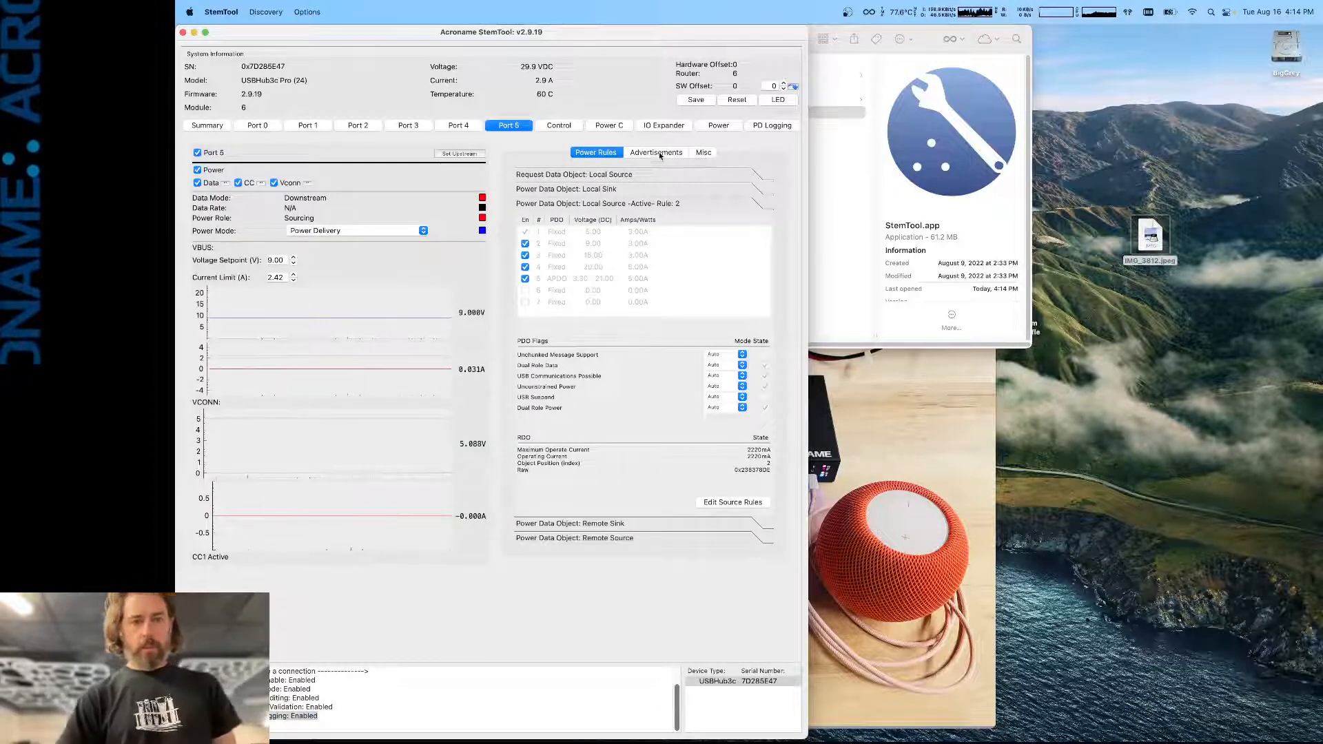
pyautogui.click(702, 153)
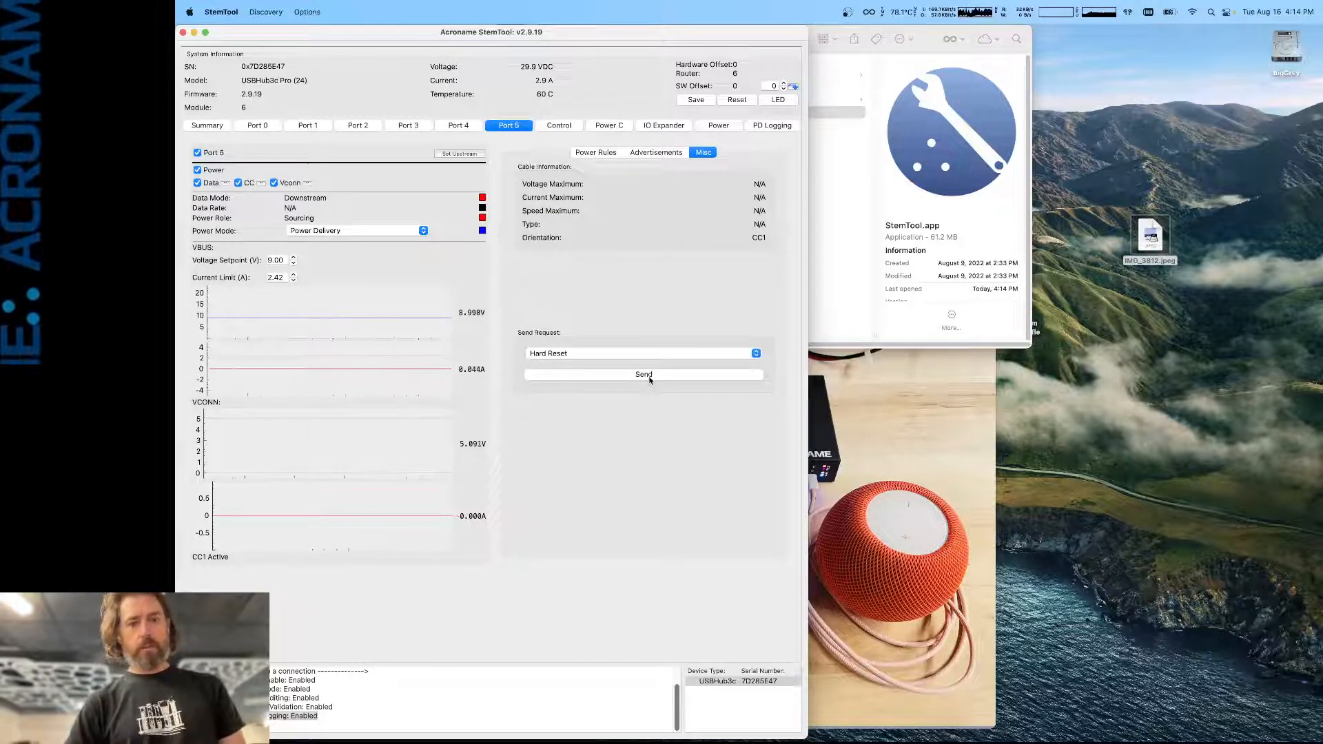
# Send a Hard Reset to Port 5 and watch its voltage dip in the plots.
pyautogui.click(643, 374)
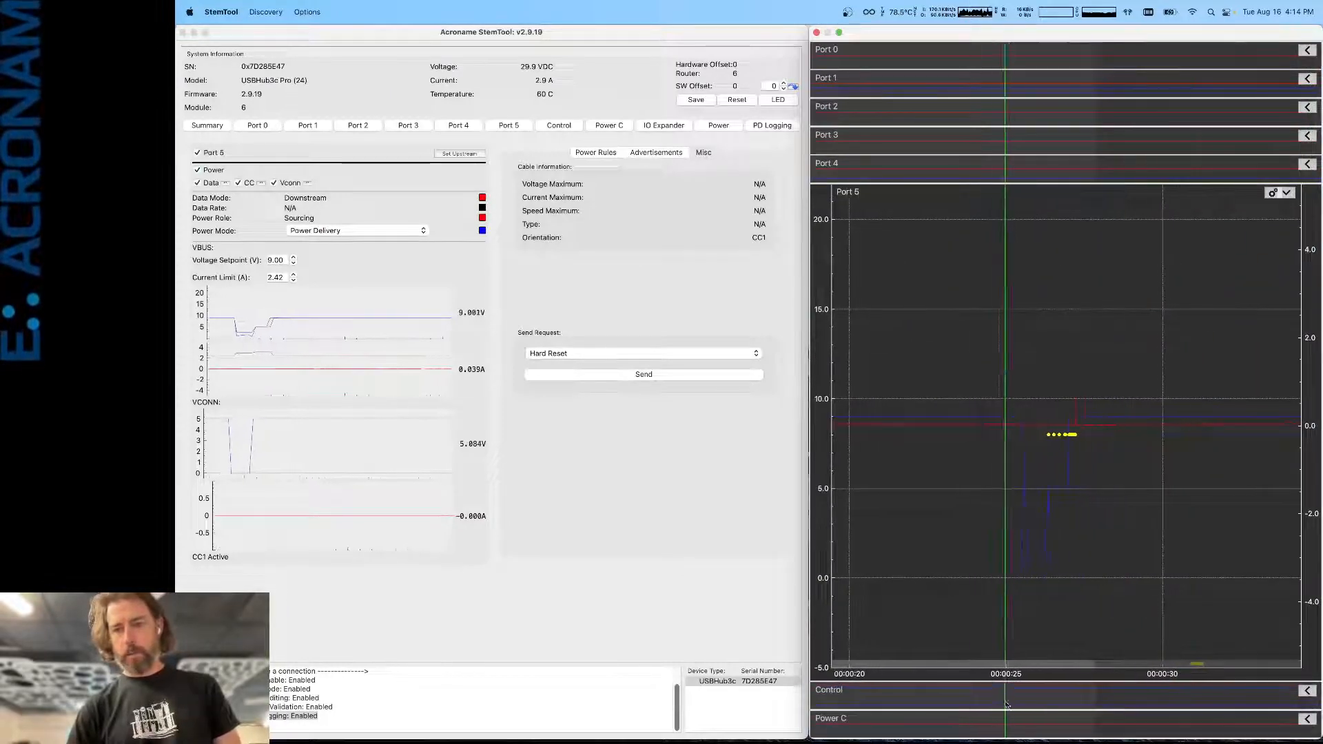
# Inspect Port 5's post-reset renegotiation messages in PD Logging, then return to Port 5.
pyautogui.click(771, 125)
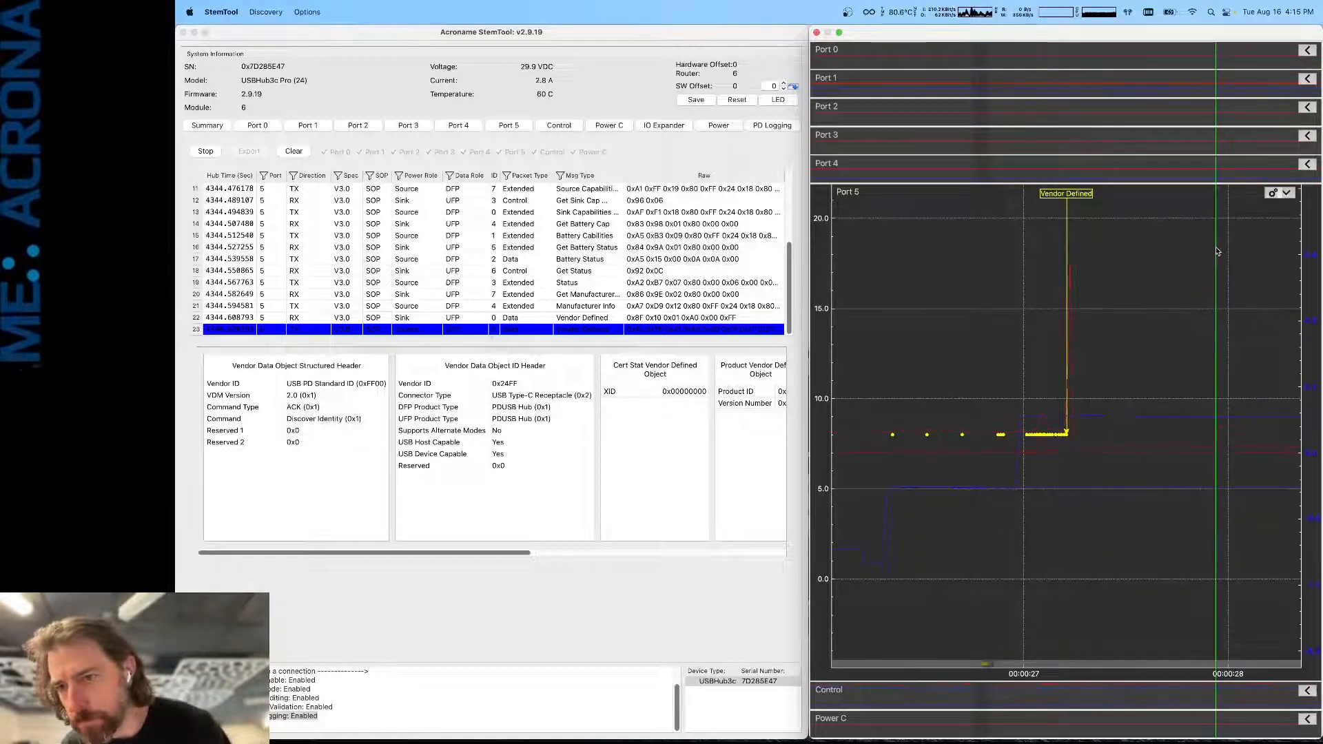
pyautogui.moveTo(1072, 292)
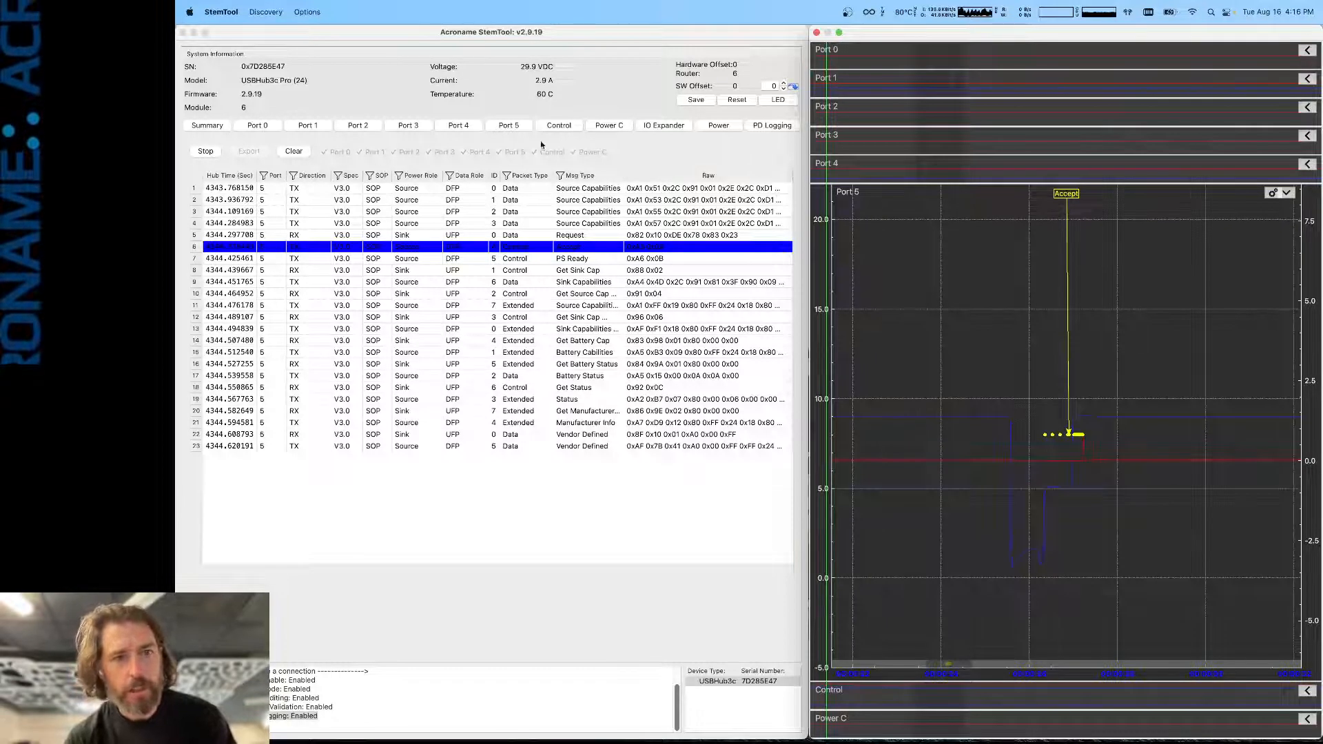
pyautogui.click(508, 125)
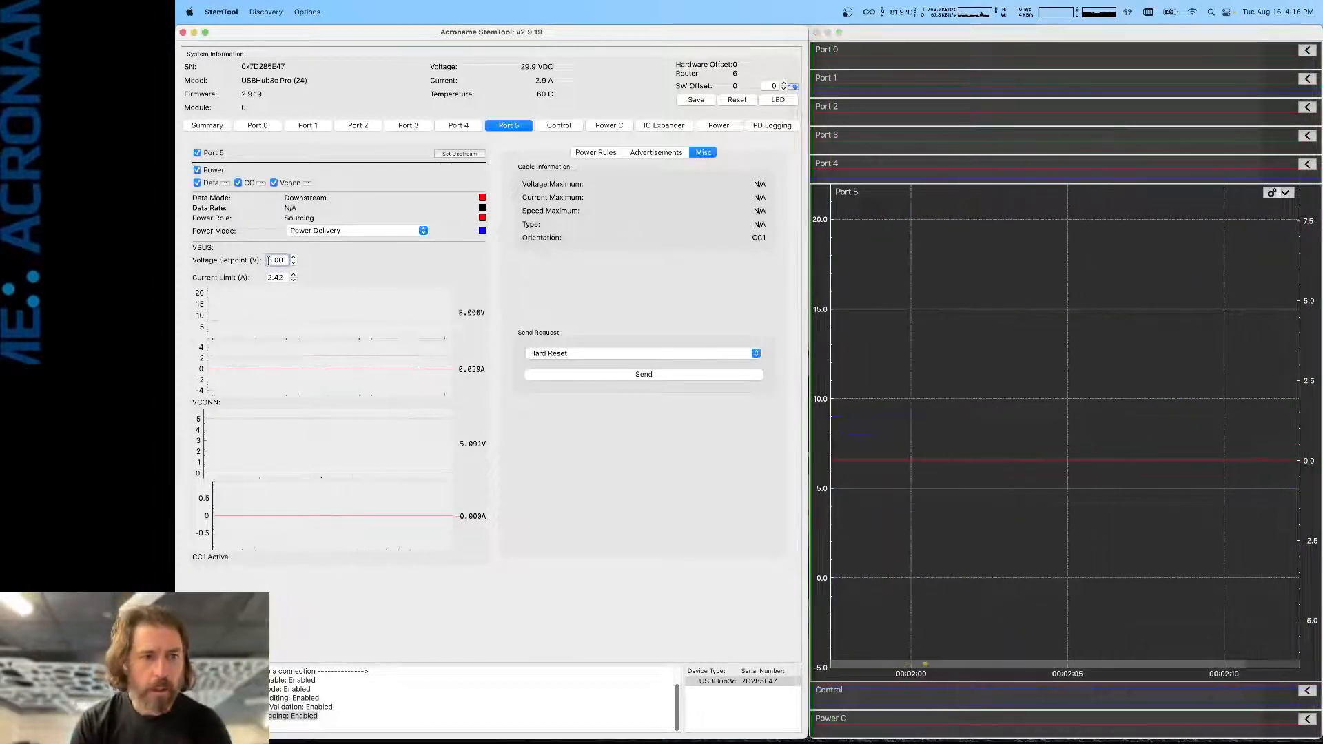
# Send Port 5 a second Hard Reset and check its new PD log messages.
pyautogui.click(293, 262)
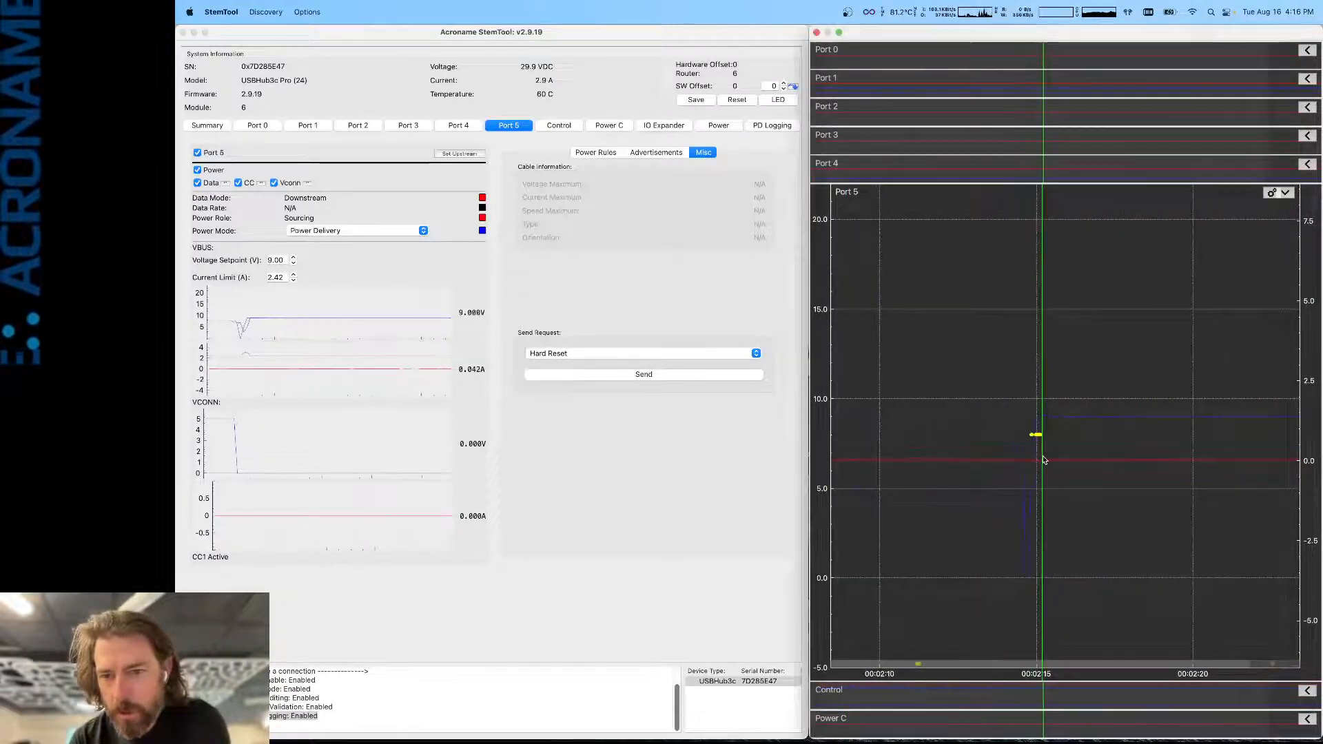
pyautogui.click(771, 125)
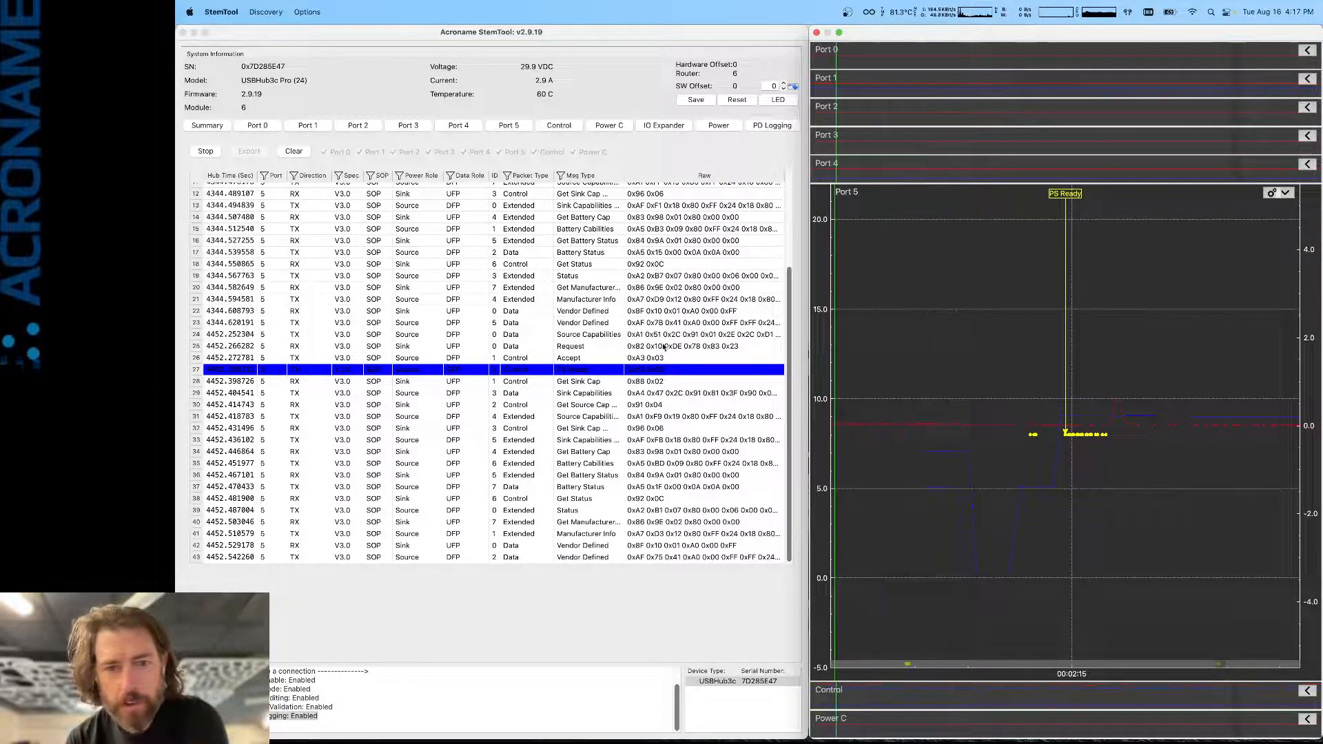
# Switch between PD Logging and Port 5, setting Port 5's voltage setpoint to 10.00 V.
pyautogui.click(771, 124)
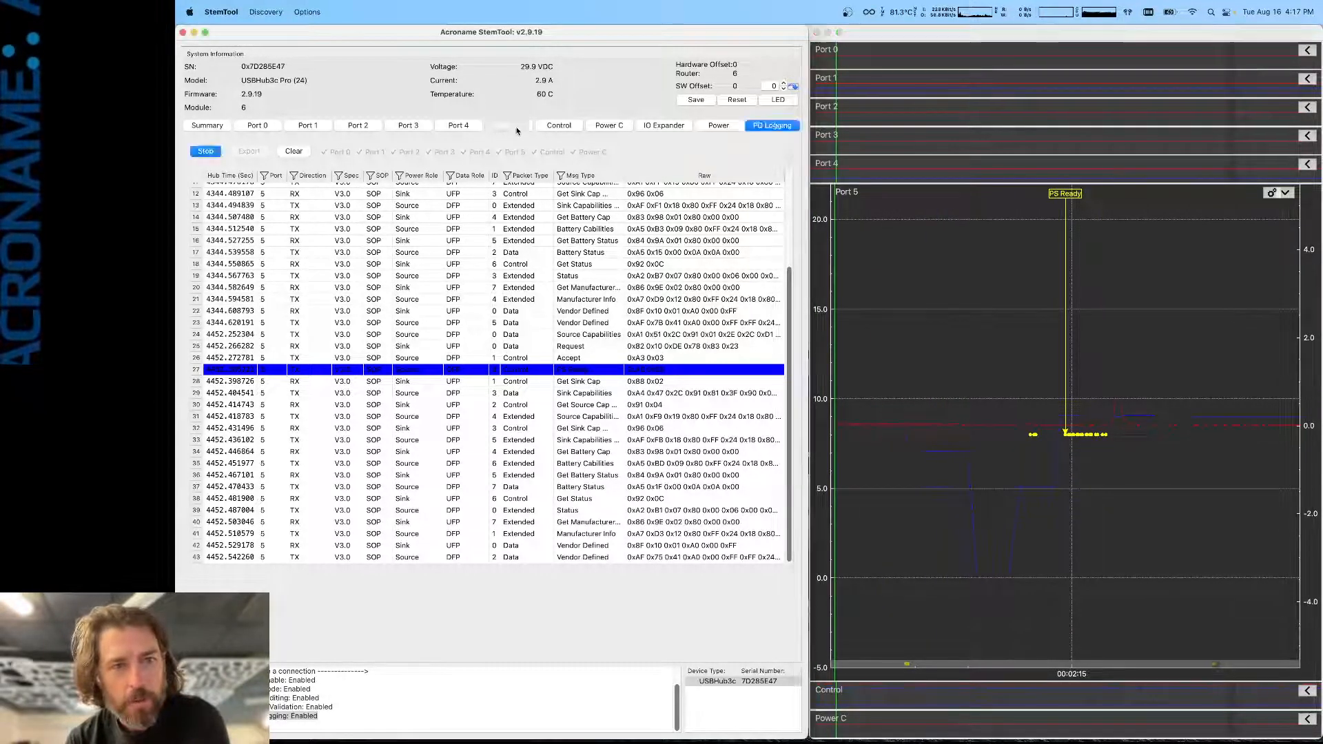
pyautogui.click(508, 125)
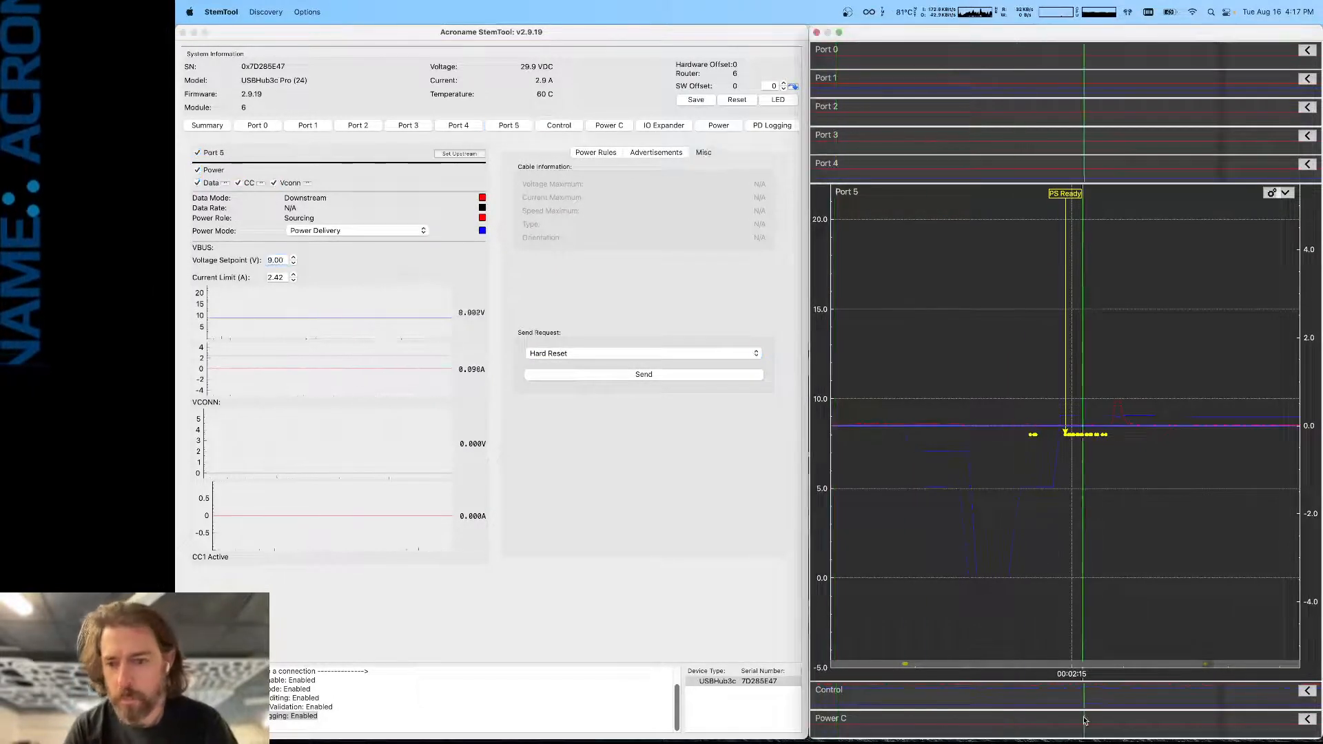
pyautogui.click(769, 124)
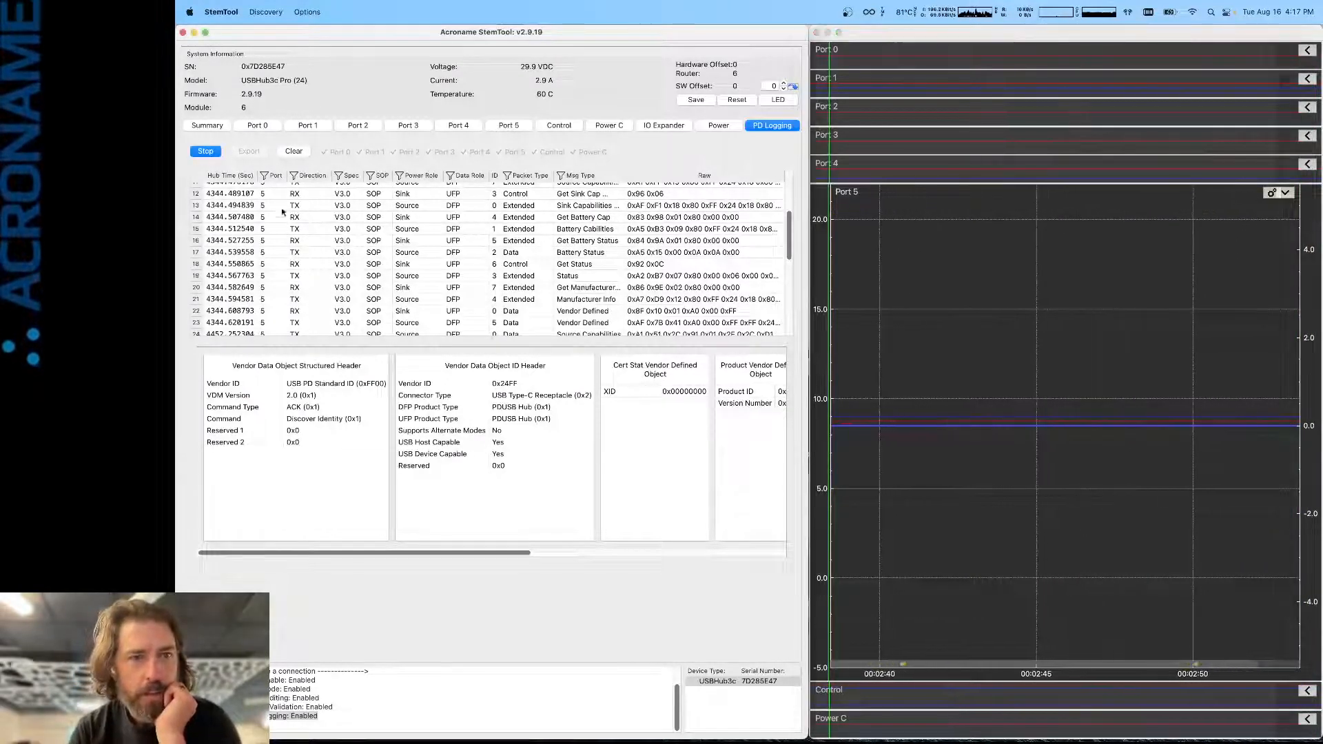
pyautogui.click(508, 125)
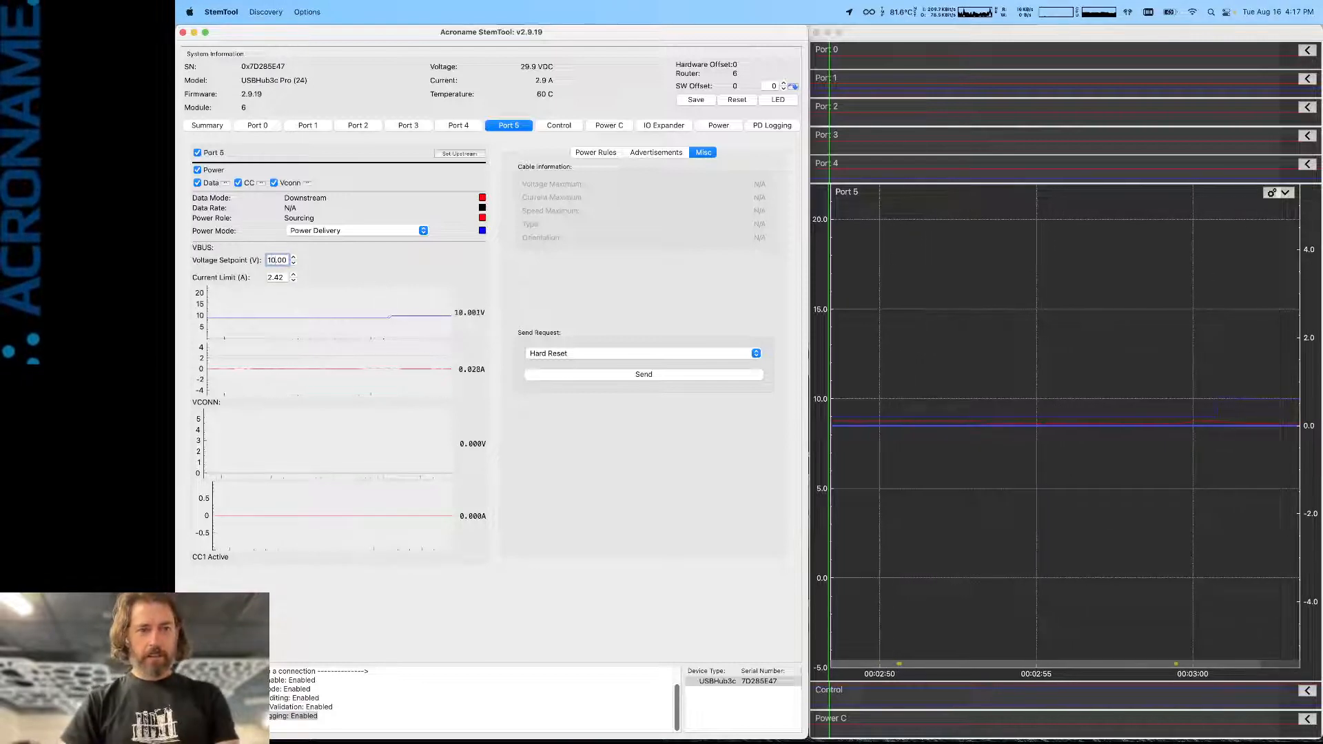
# Raise Port 5's VBUS setpoint to 12 then 13 V, return to 9 V, and show Power Rules.
pyautogui.click(293, 256)
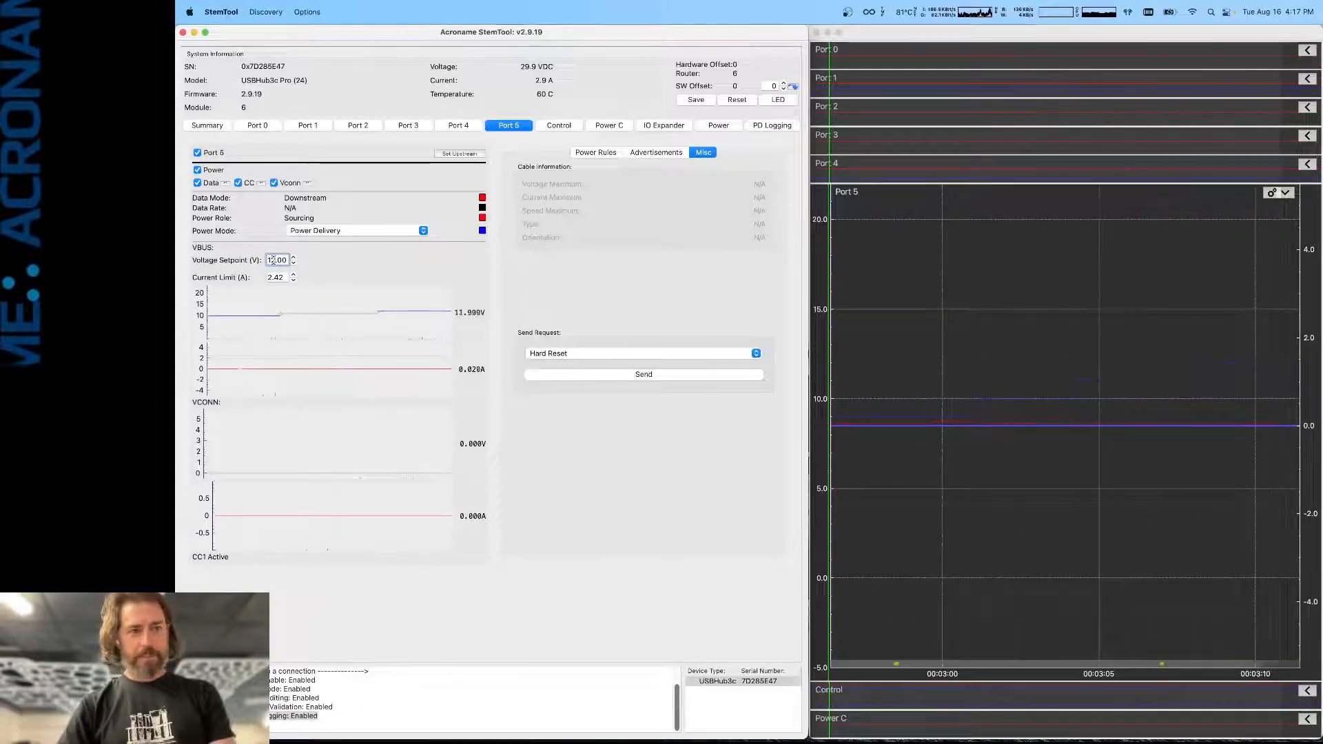
pyautogui.click(293, 257)
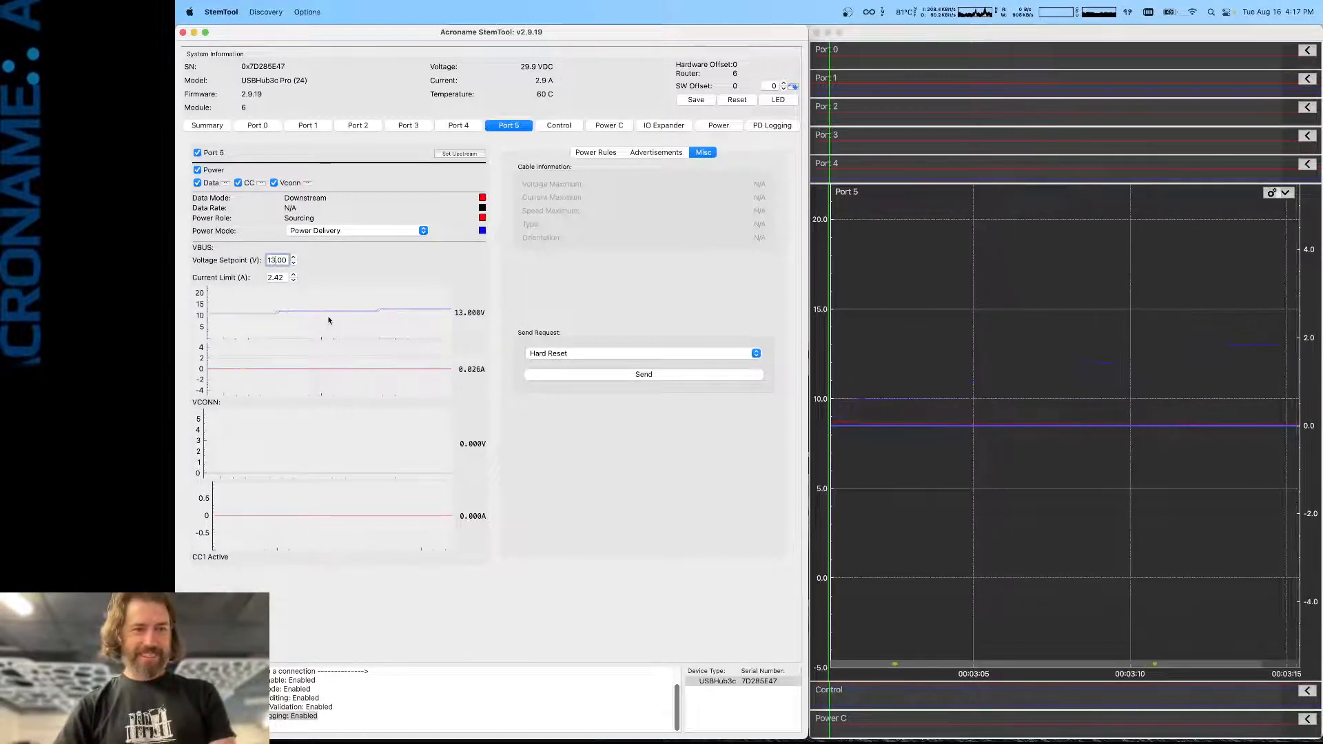
pyautogui.click(292, 256)
pyautogui.write('9')
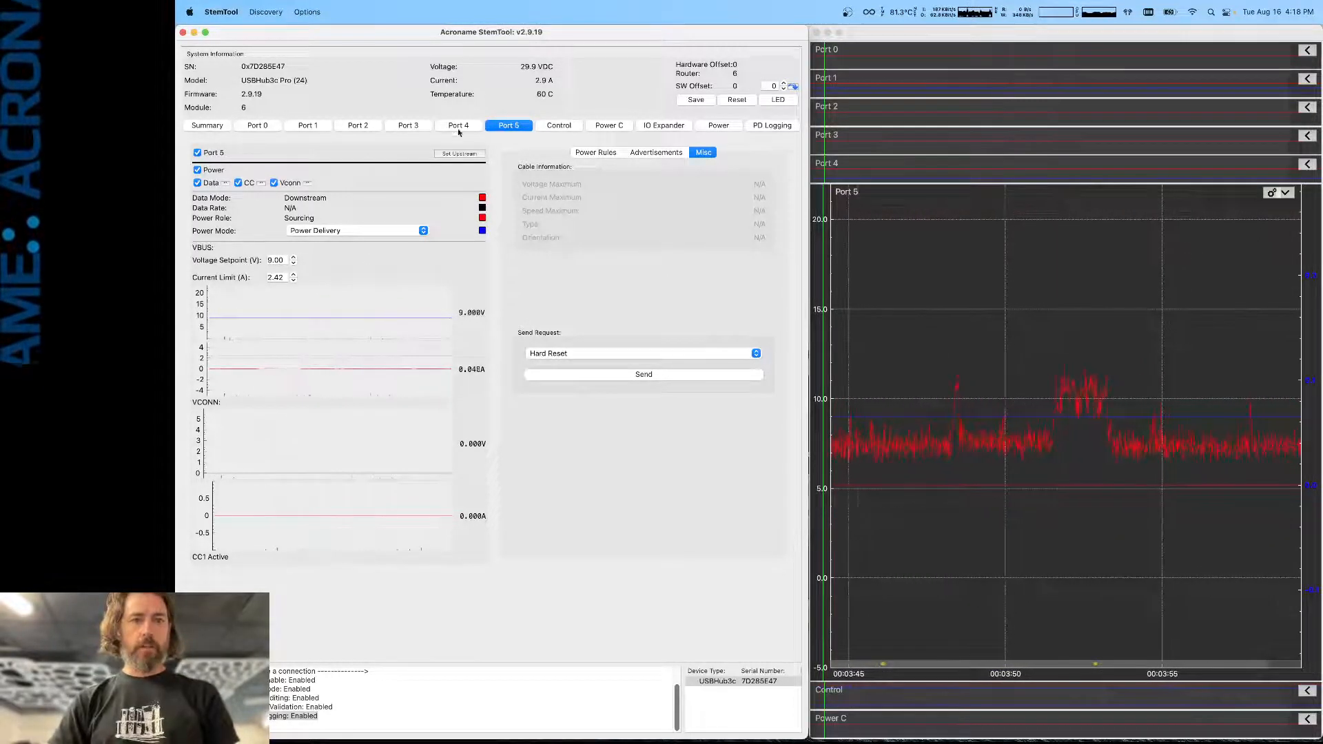
pyautogui.click(594, 151)
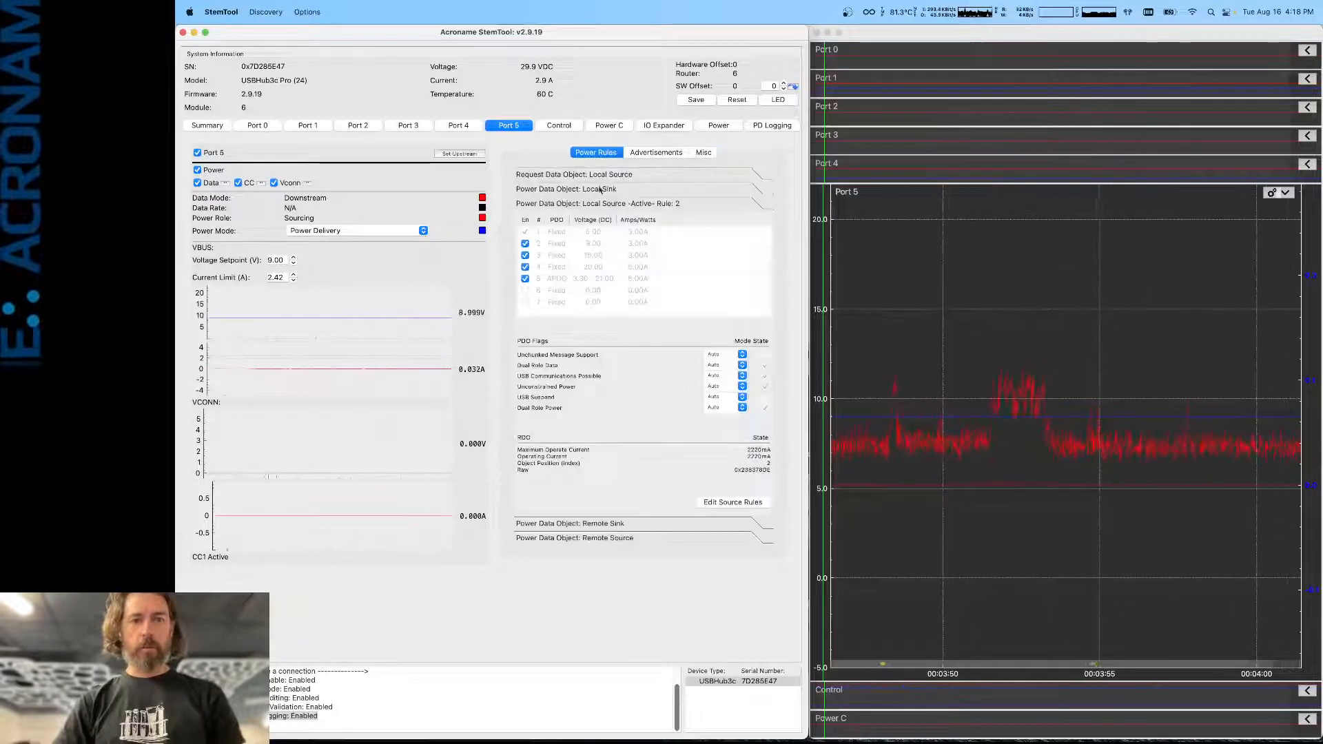